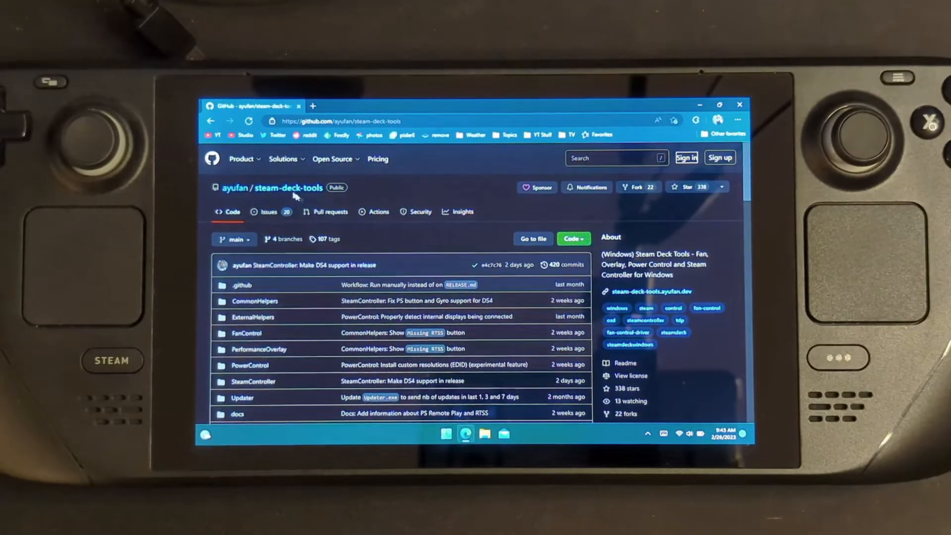
Reach the steam-deck-tools 0.6.7 Latest release from the repository's Releases list.
{"action": "scroll", "scroll_direction": "down", "scroll_amount": 3}
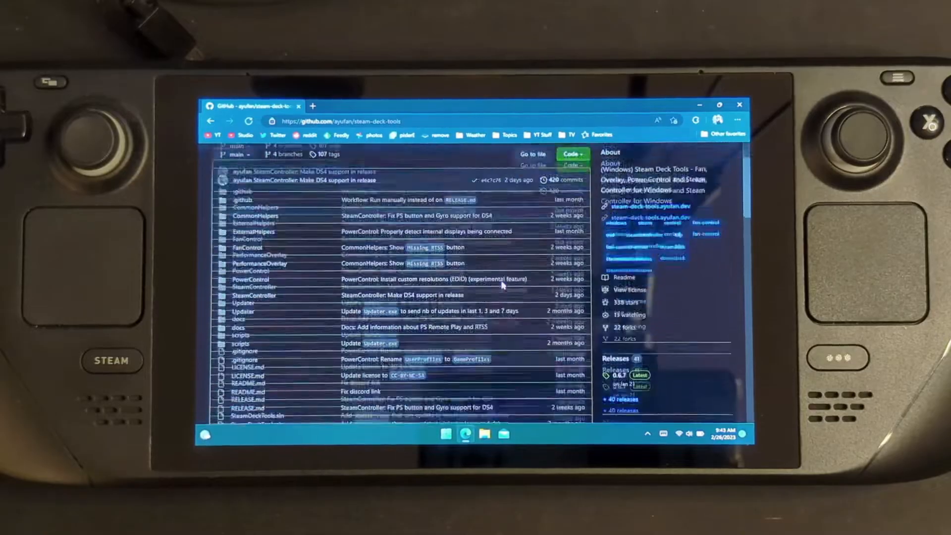
{"action": "scroll", "scroll_direction": "down", "scroll_amount": 3}
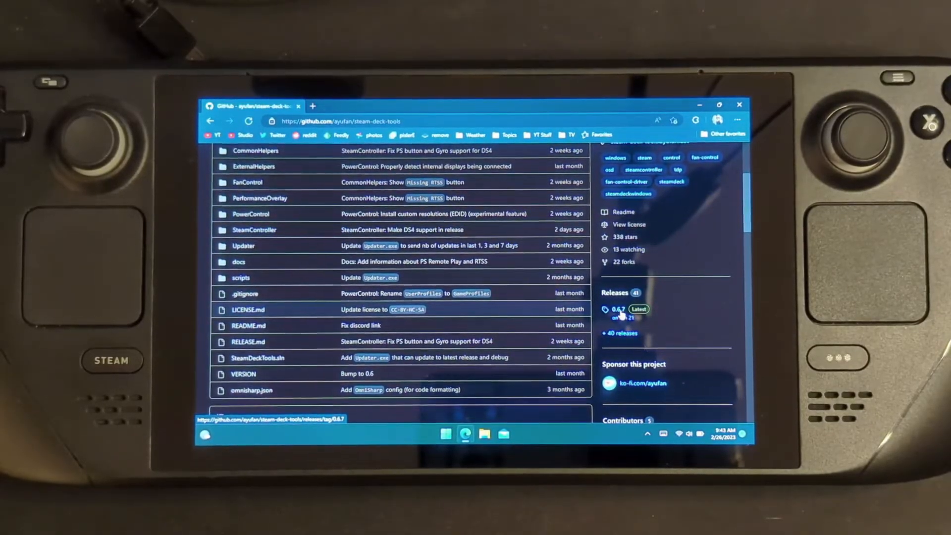
{"action": "left_click", "coordinate": [618, 309]}
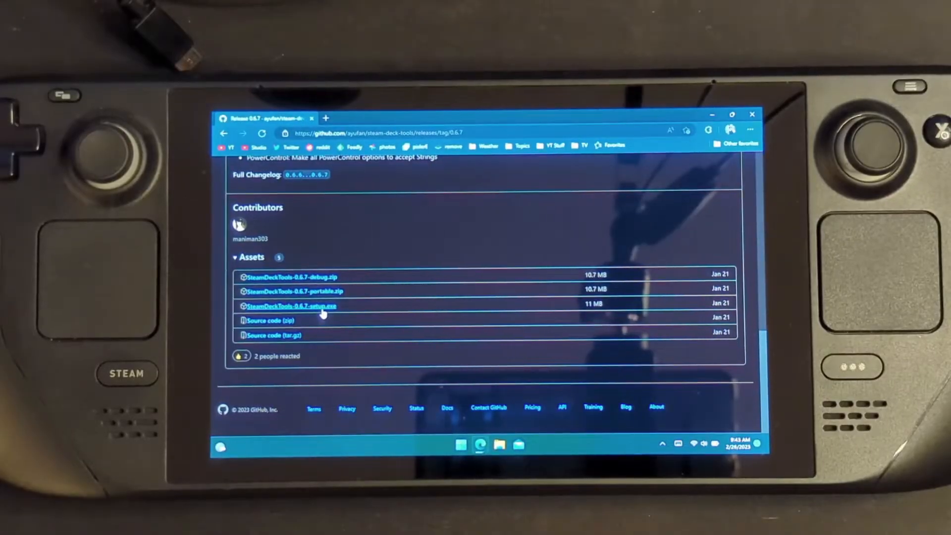
Download SteamDeckTools-0.6.7-setup.exe and keep it via More actions despite the warning.
{"action": "left_click", "coordinate": [292, 307]}
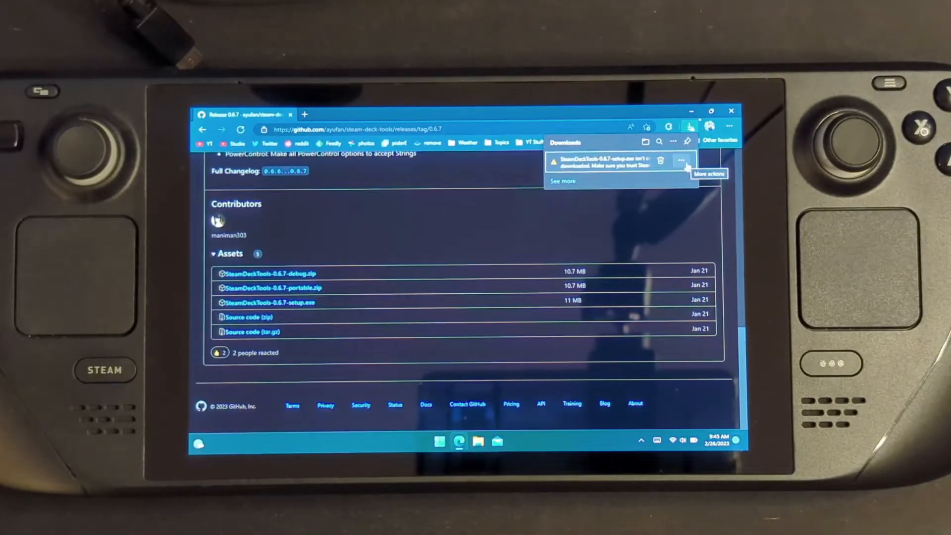
{"action": "left_click", "coordinate": [681, 160]}
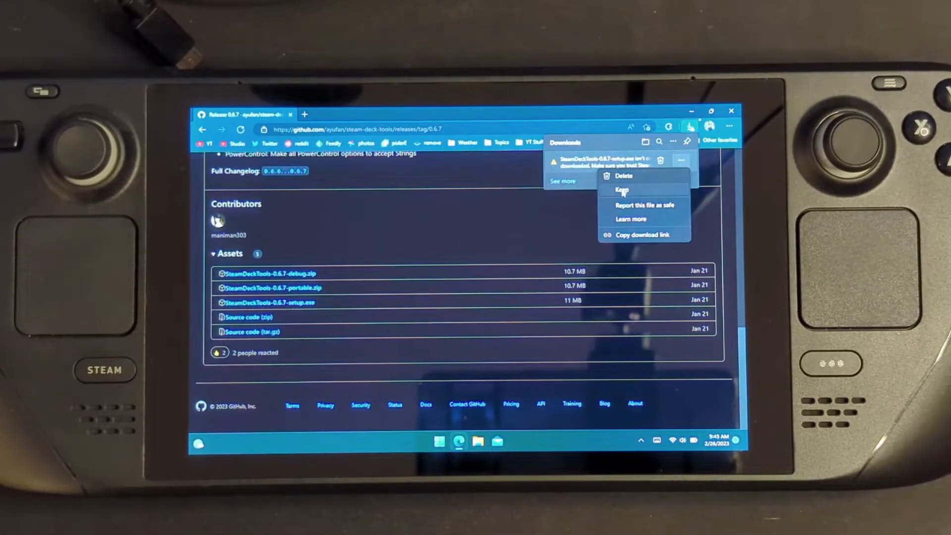
{"action": "left_click", "coordinate": [621, 189]}
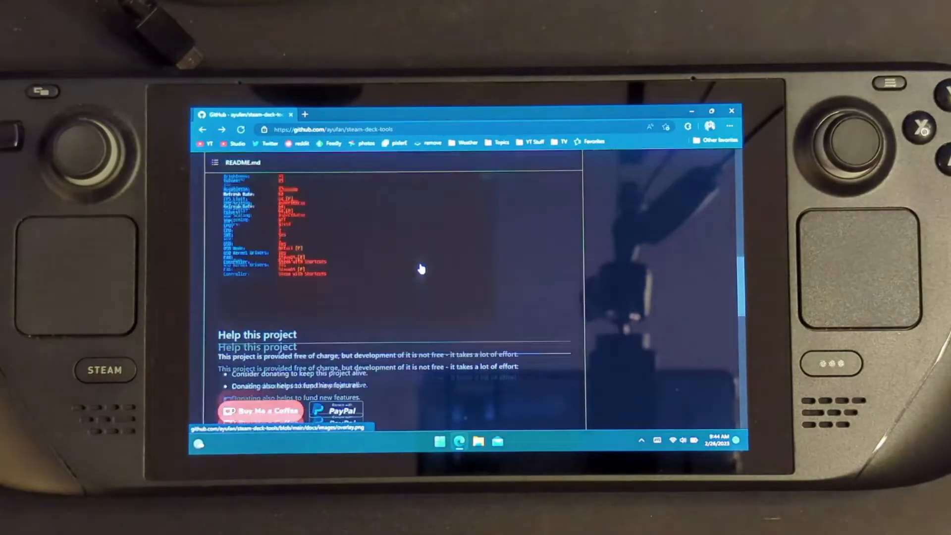
Follow the README's Performance Overlay docs to the RivaTuner Statistics Server download page.
{"action": "scroll", "scroll_direction": "down", "scroll_amount": 3}
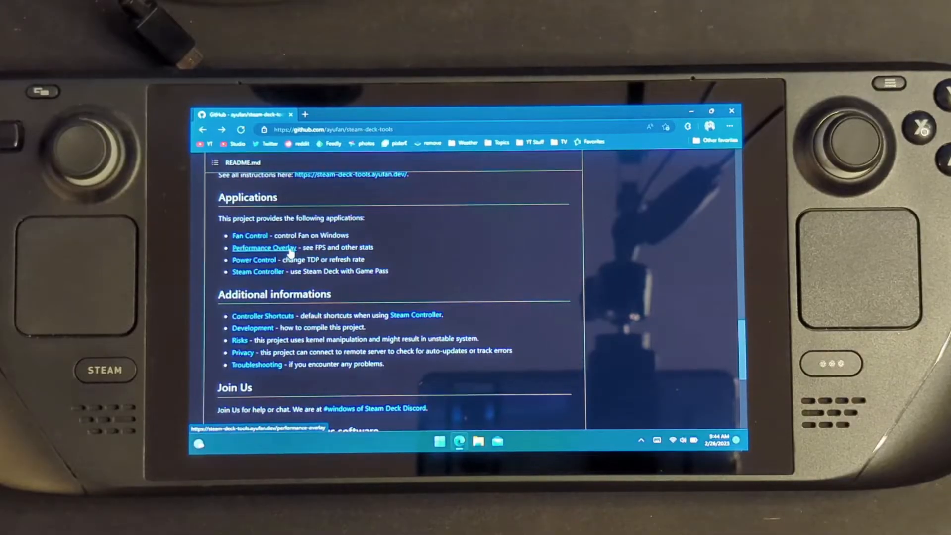
{"action": "left_click", "coordinate": [264, 248]}
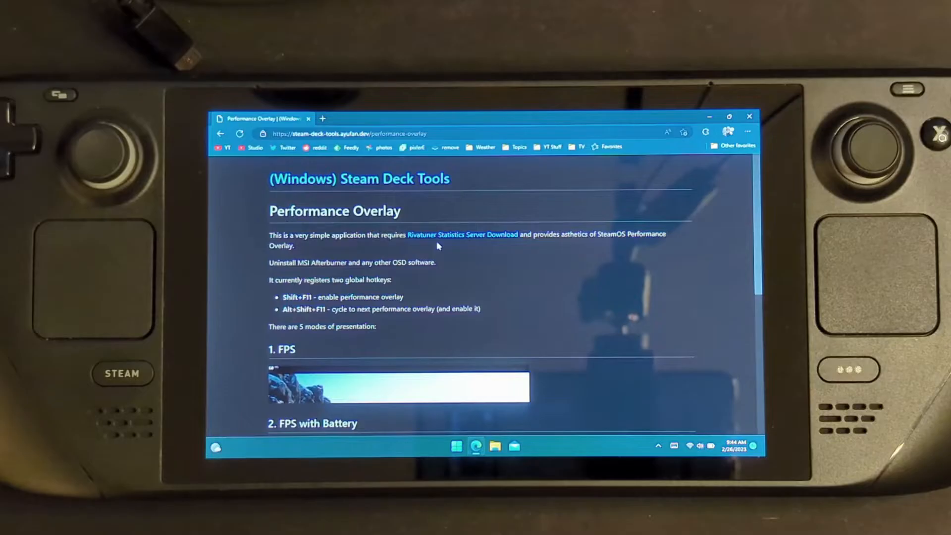
{"action": "mouse_move", "coordinate": [437, 240]}
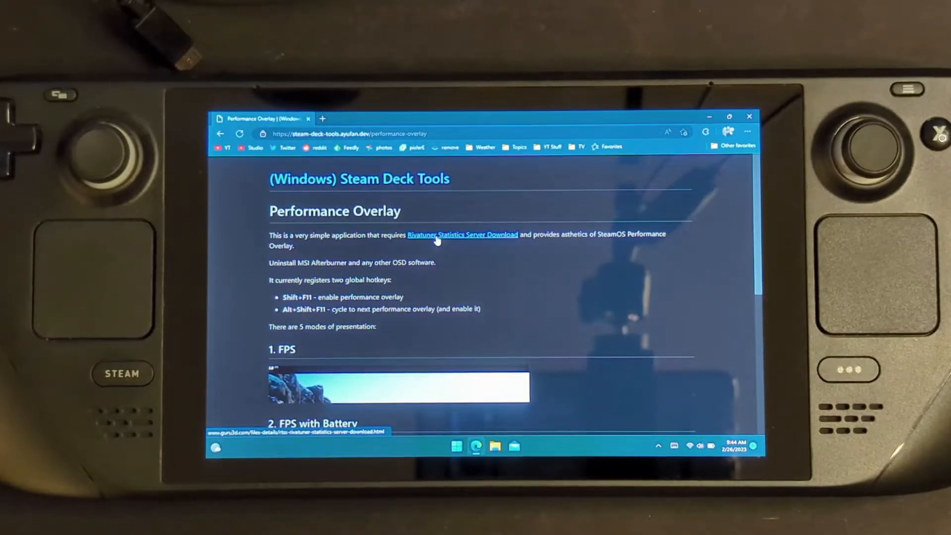
{"action": "left_click", "coordinate": [437, 236]}
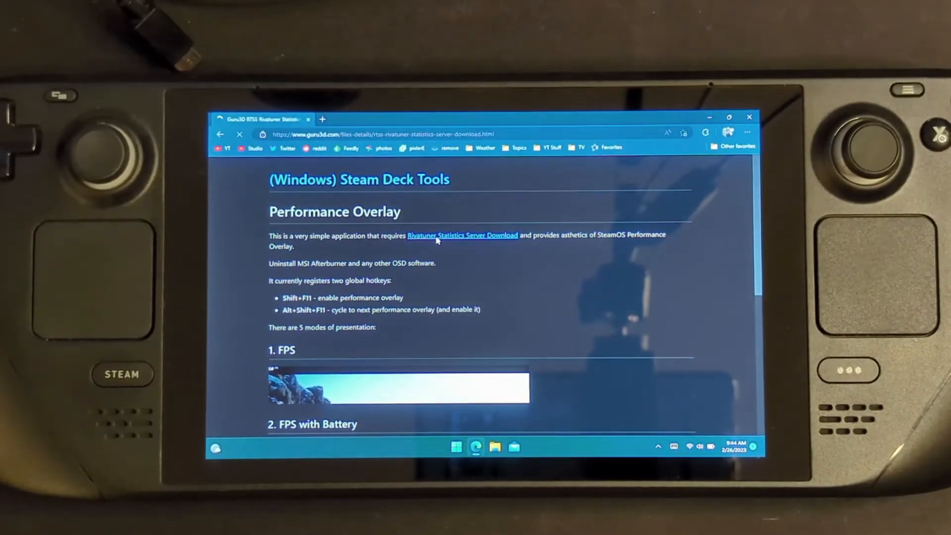
{"action": "left_click", "coordinate": [462, 236]}
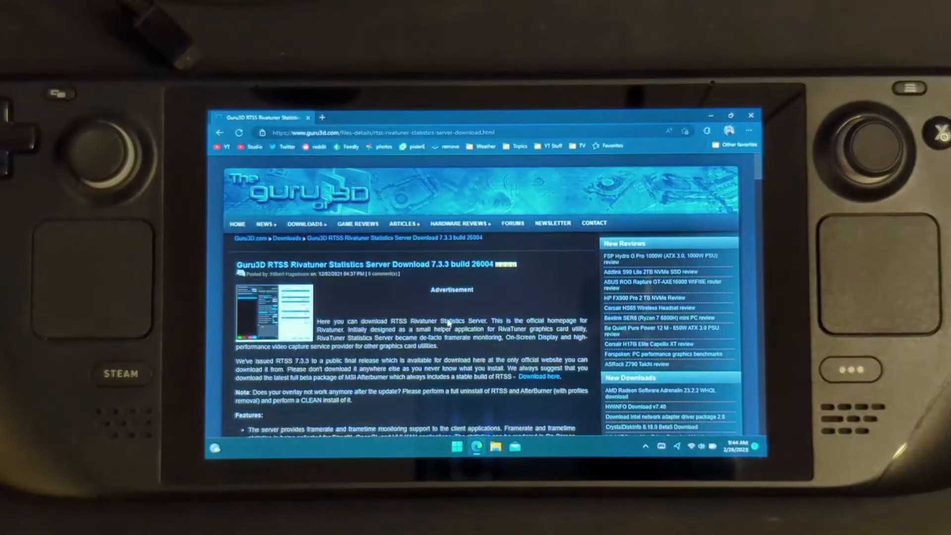
Download the RTSS zip from Guru3D and close Edge, leaving the desktop.
{"action": "scroll", "scroll_direction": "down", "scroll_amount": 3}
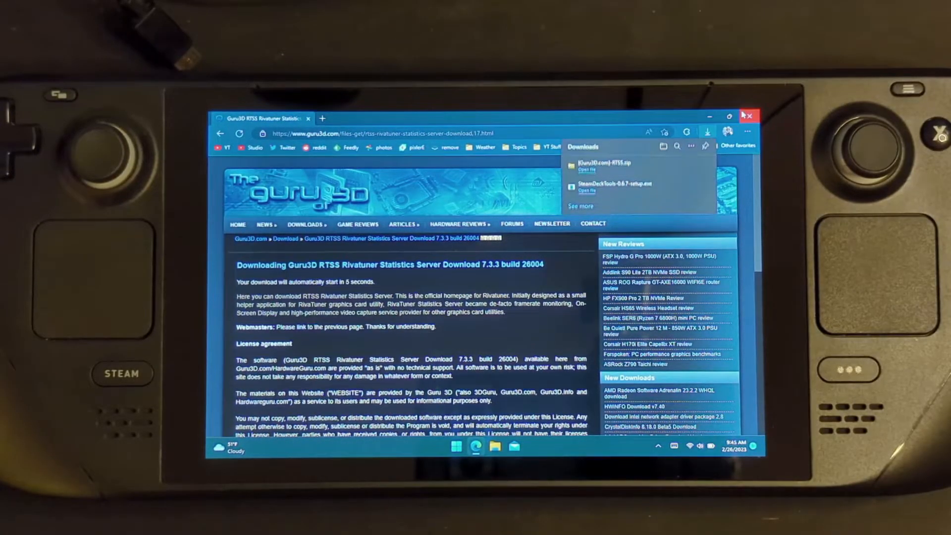
{"action": "left_click", "coordinate": [753, 115]}
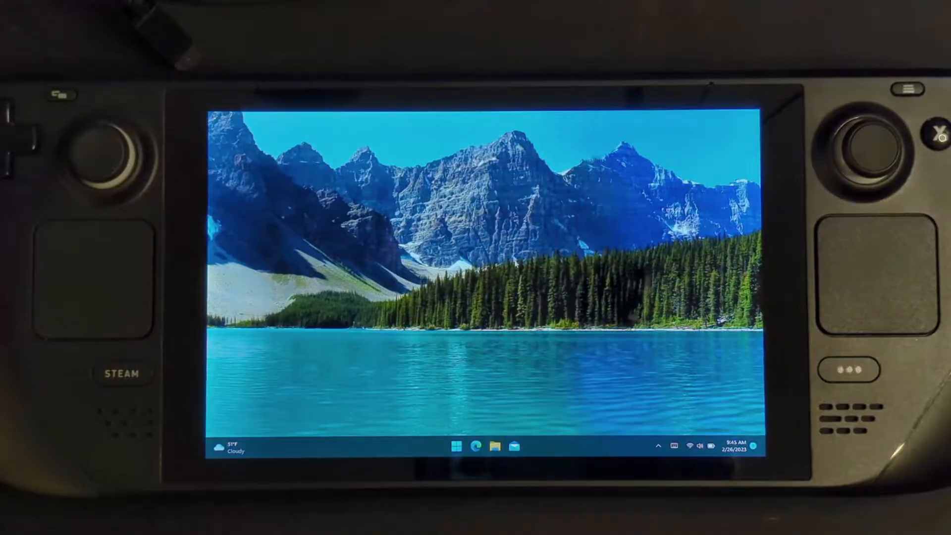
From File Explorer's Downloads folder, launch SteamDeckTools-0.6.7-setup.
{"action": "left_click", "coordinate": [495, 447]}
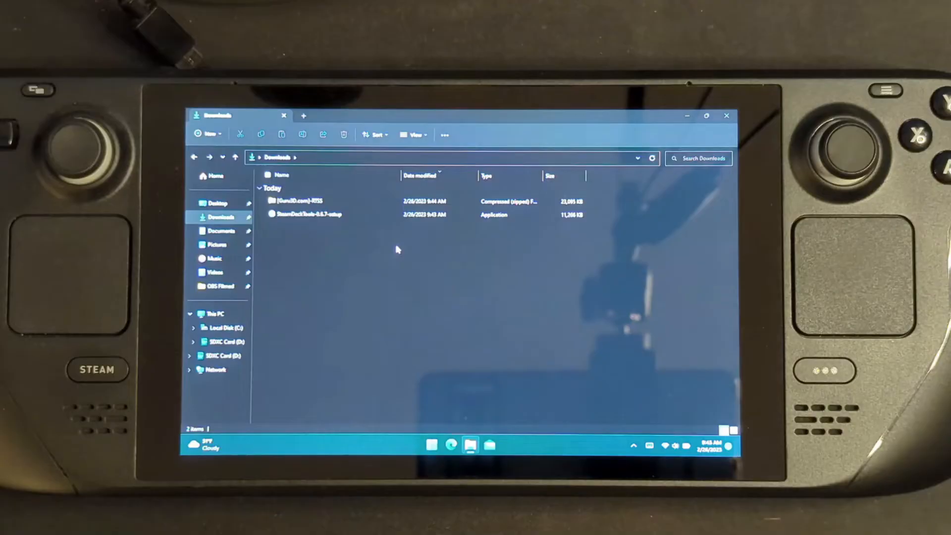
{"action": "left_click", "coordinate": [316, 214]}
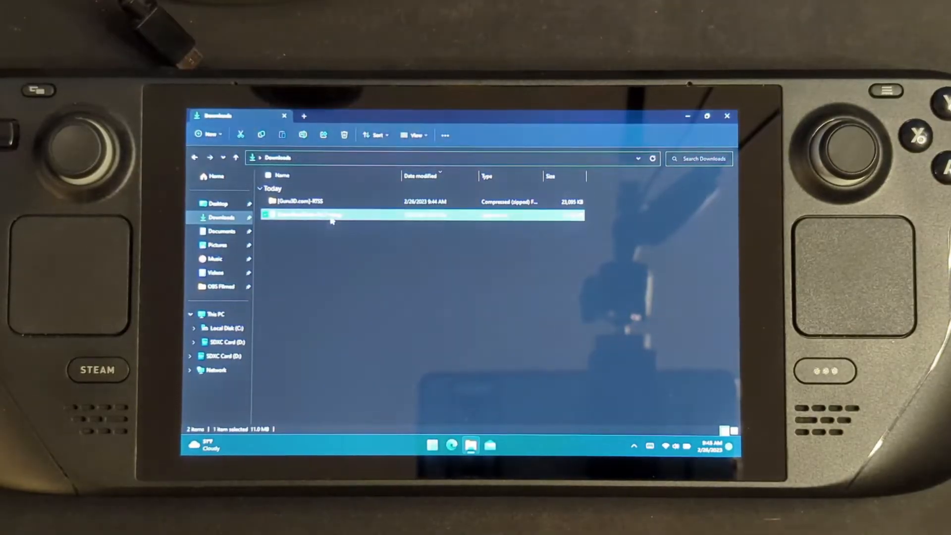
{"action": "double_click", "coordinate": [325, 215]}
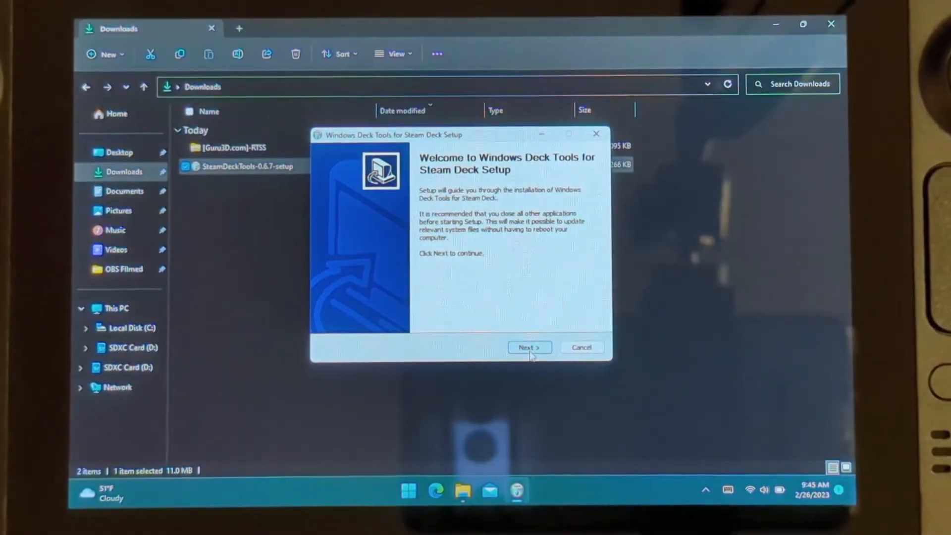
Accept the Steam Deck Tools license and install with the default components.
{"action": "left_click", "coordinate": [529, 348]}
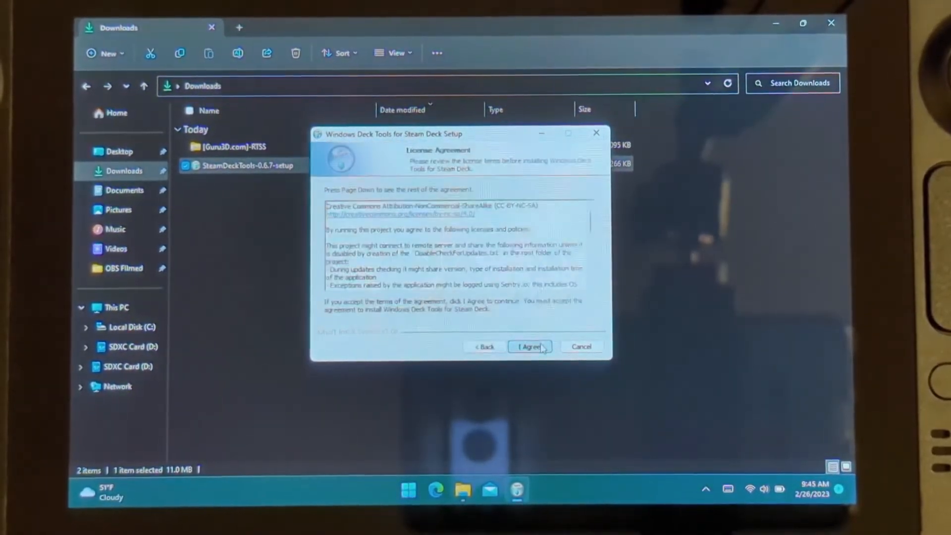
{"action": "left_click", "coordinate": [529, 346]}
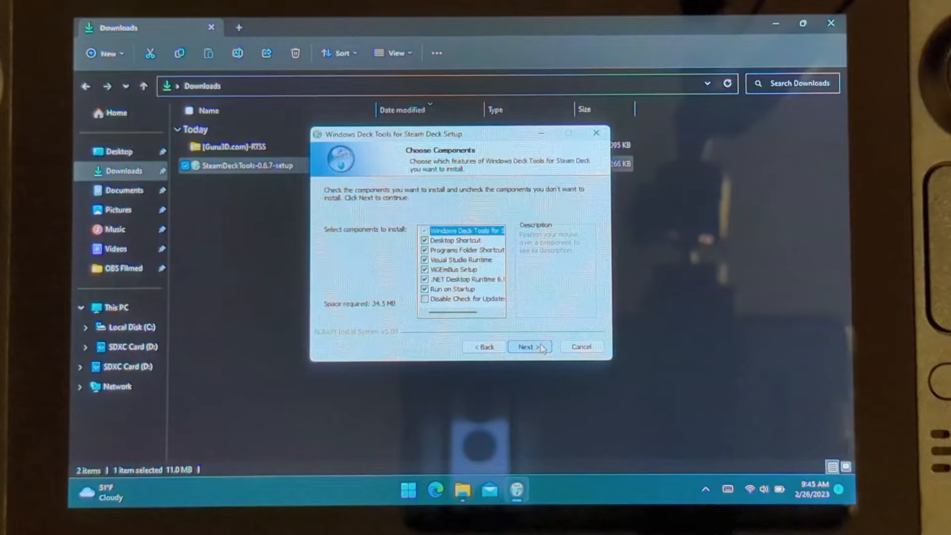
{"action": "left_click", "coordinate": [529, 347]}
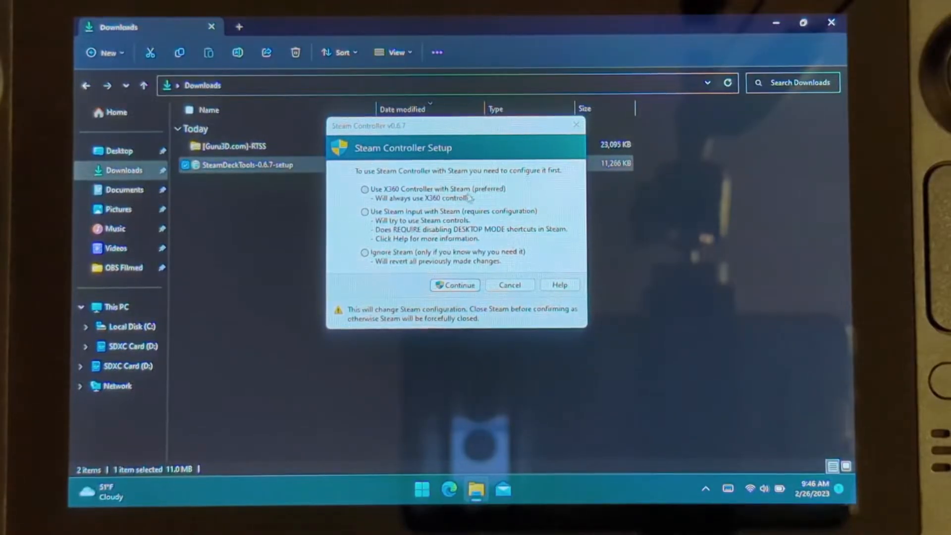
Set Steam to use the X360 Controller (preferred) and dismiss the configuration-changed notification.
{"action": "left_click", "coordinate": [364, 189]}
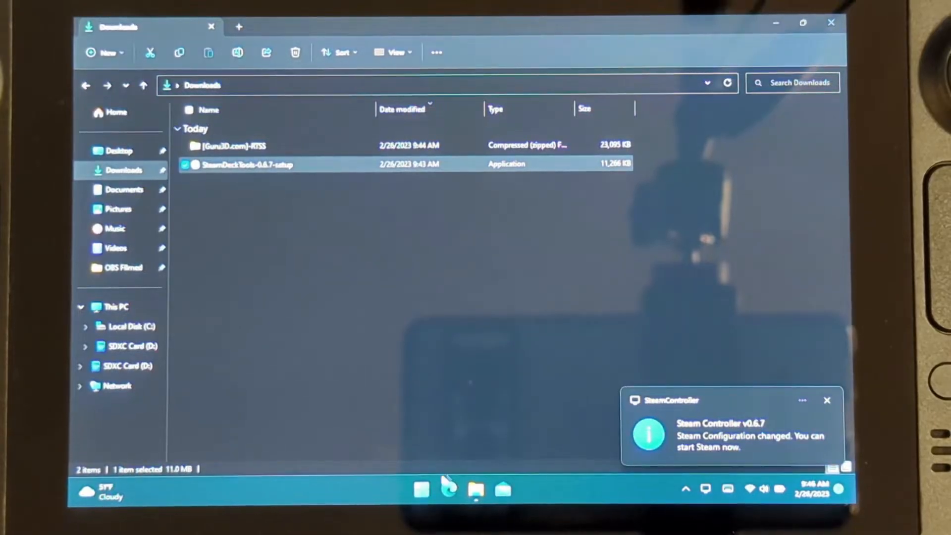
{"action": "left_click", "coordinate": [424, 488]}
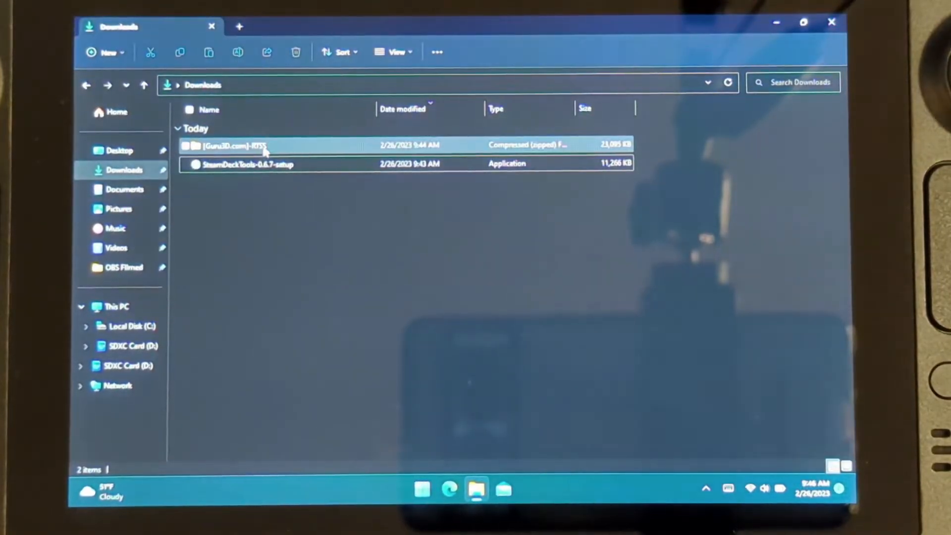
Extract the RTSS zip into its own folder and launch RTSSSetup733.exe from it.
{"action": "left_click", "coordinate": [240, 146]}
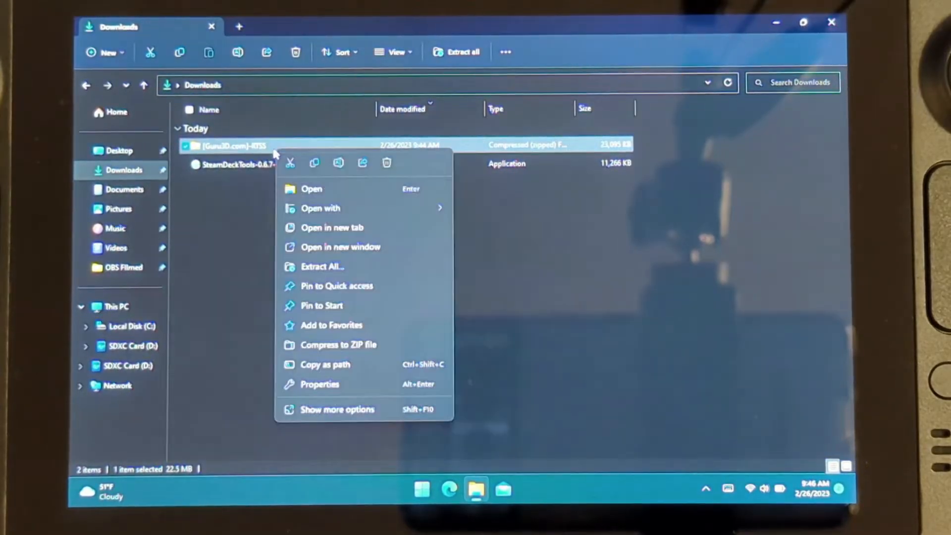
{"action": "mouse_move", "coordinate": [359, 286]}
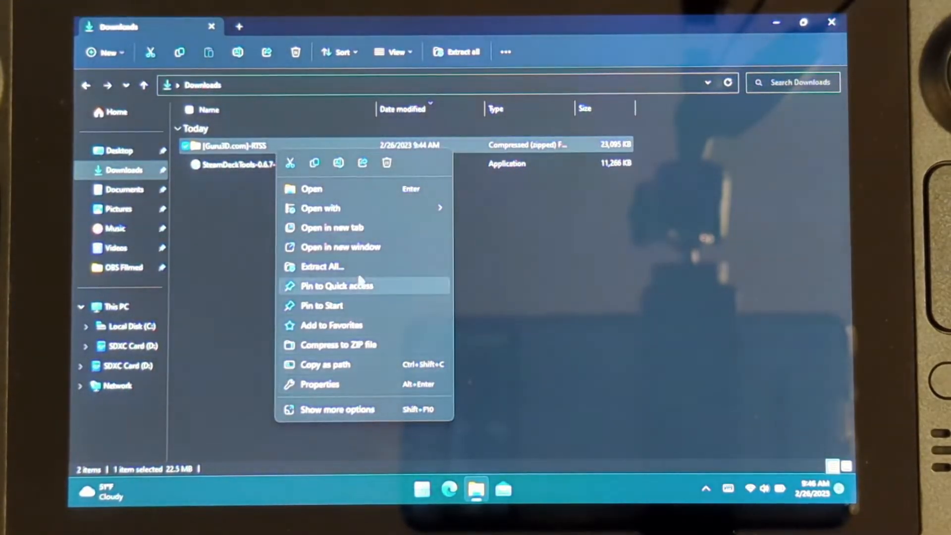
{"action": "left_click", "coordinate": [322, 266]}
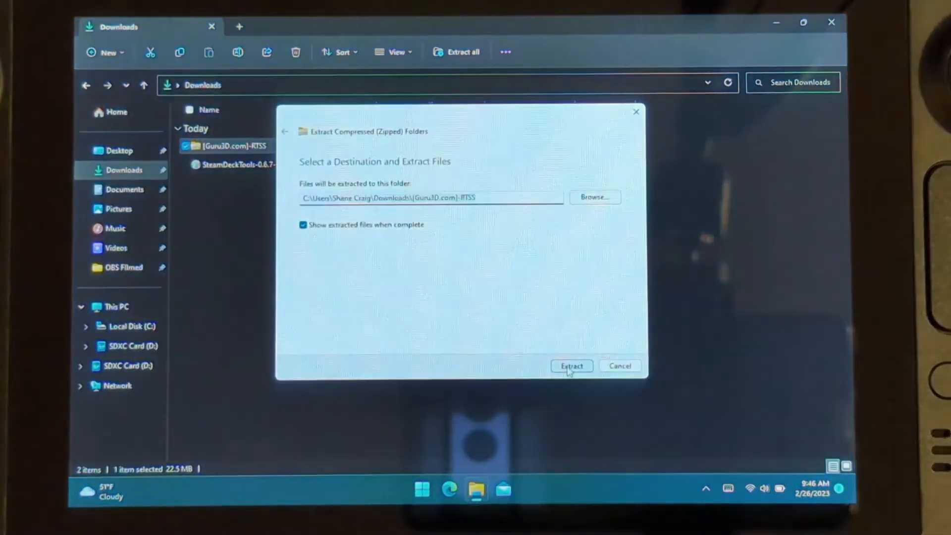
{"action": "left_click", "coordinate": [572, 366]}
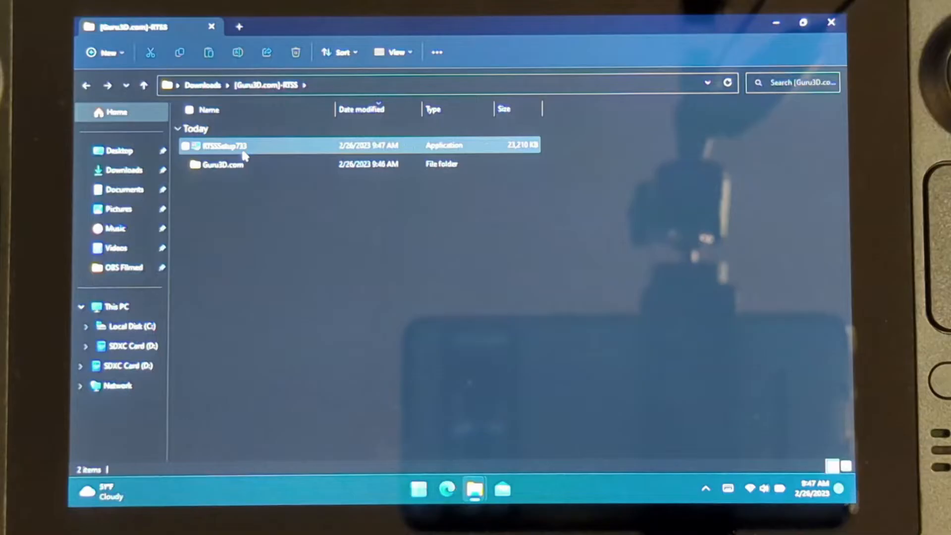
{"action": "double_click", "coordinate": [221, 146]}
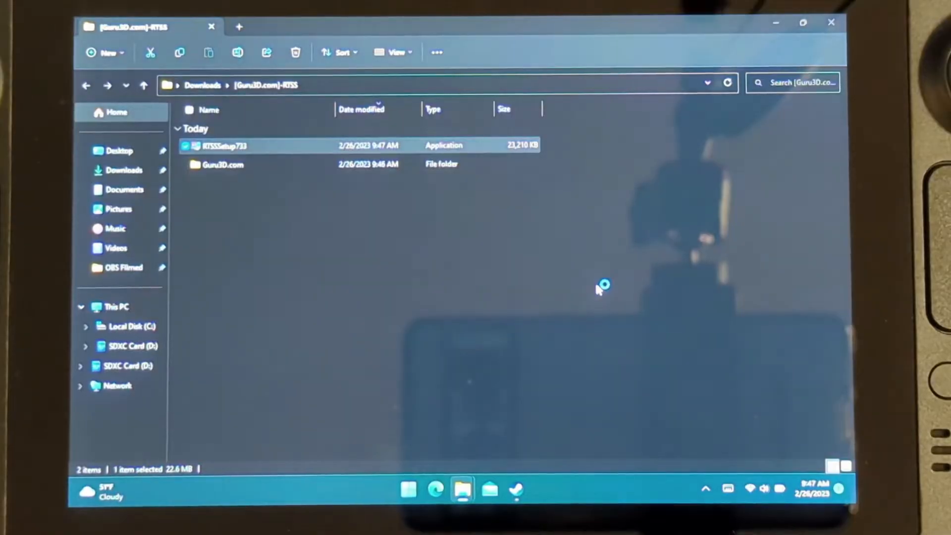
{"action": "double_click", "coordinate": [225, 145]}
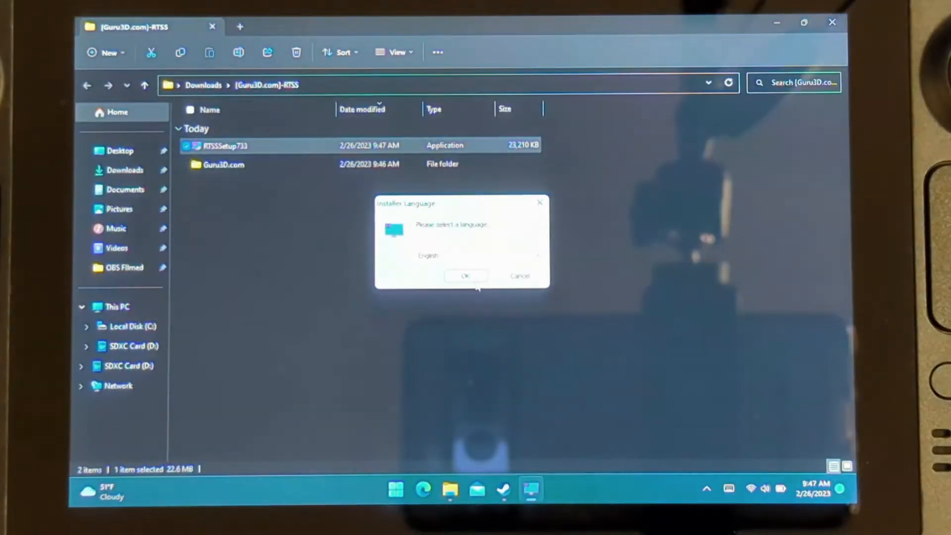
Install RivaTuner Statistics Server in English, accepting the license and skipping Show Readme.
{"action": "left_click", "coordinate": [466, 275]}
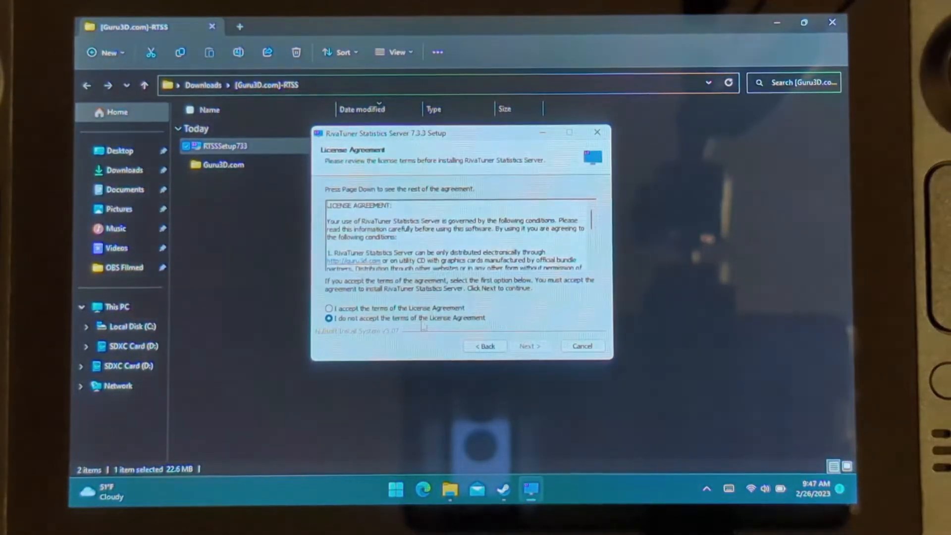
{"action": "left_click", "coordinate": [530, 346]}
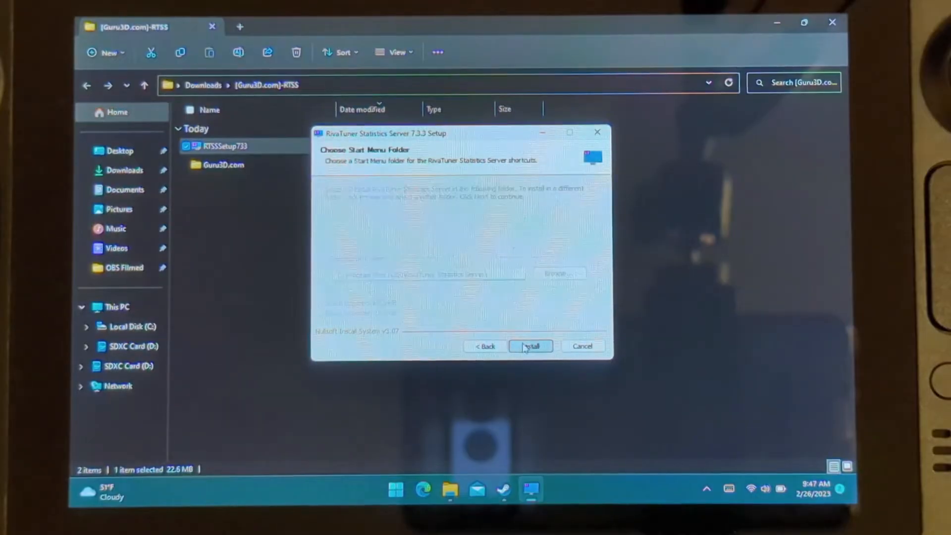
{"action": "left_click", "coordinate": [531, 346]}
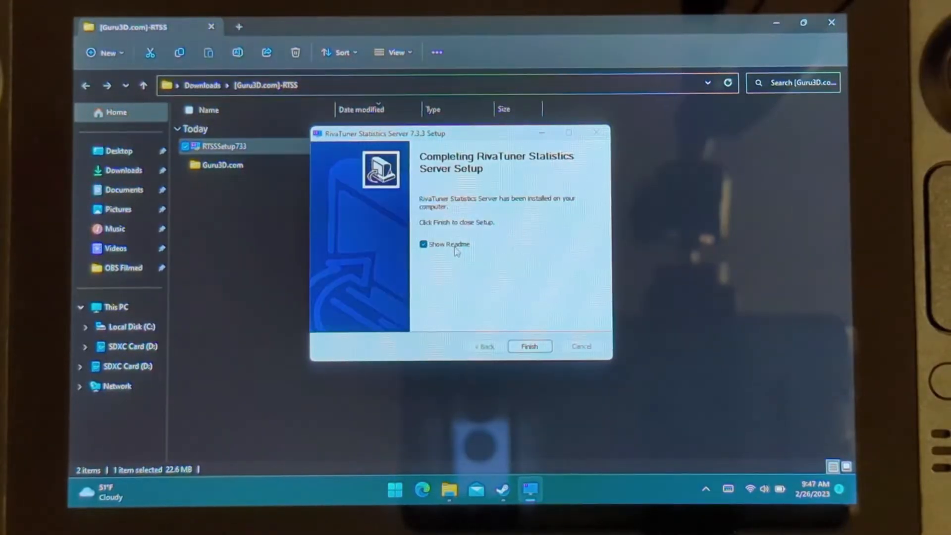
{"action": "left_click", "coordinate": [530, 346]}
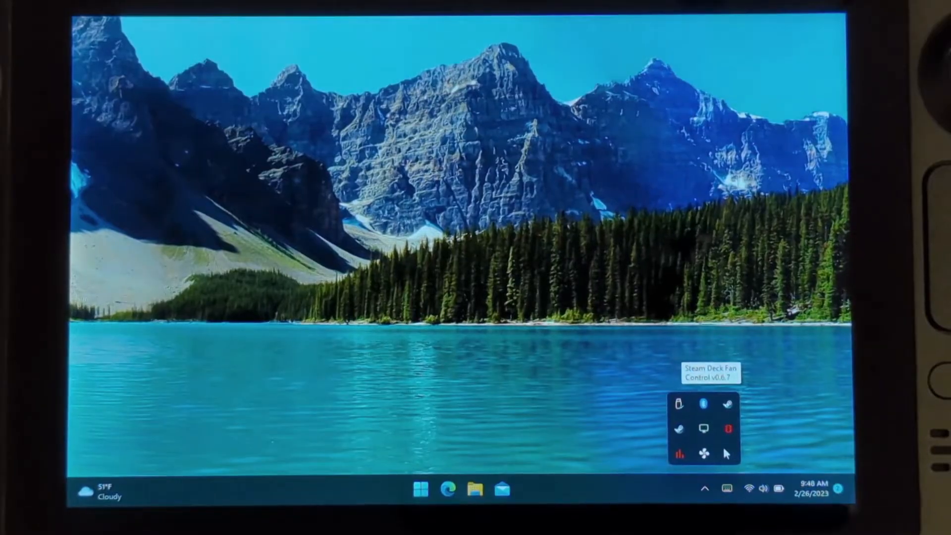
Launch RivaTuner Statistics Server from Start's All apps list.
{"action": "left_click", "coordinate": [420, 489]}
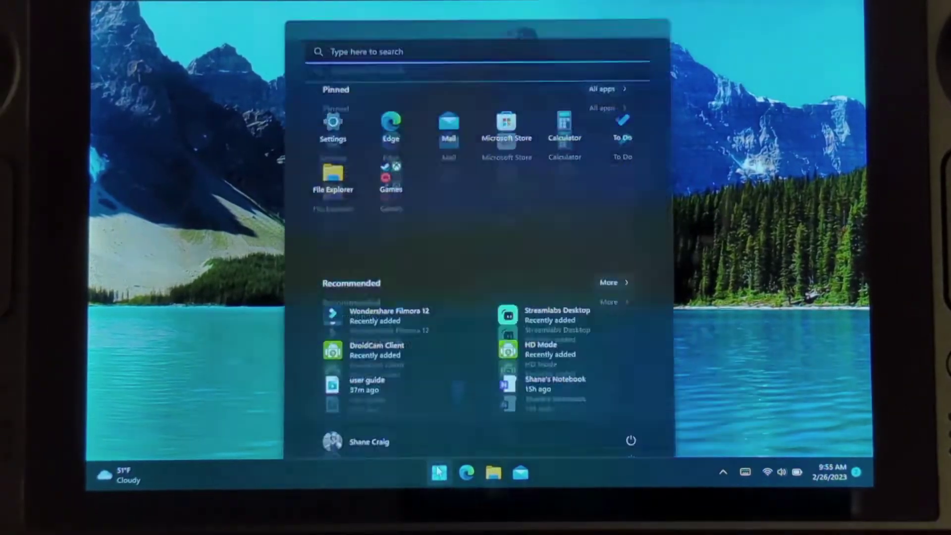
{"action": "left_click", "coordinate": [603, 88]}
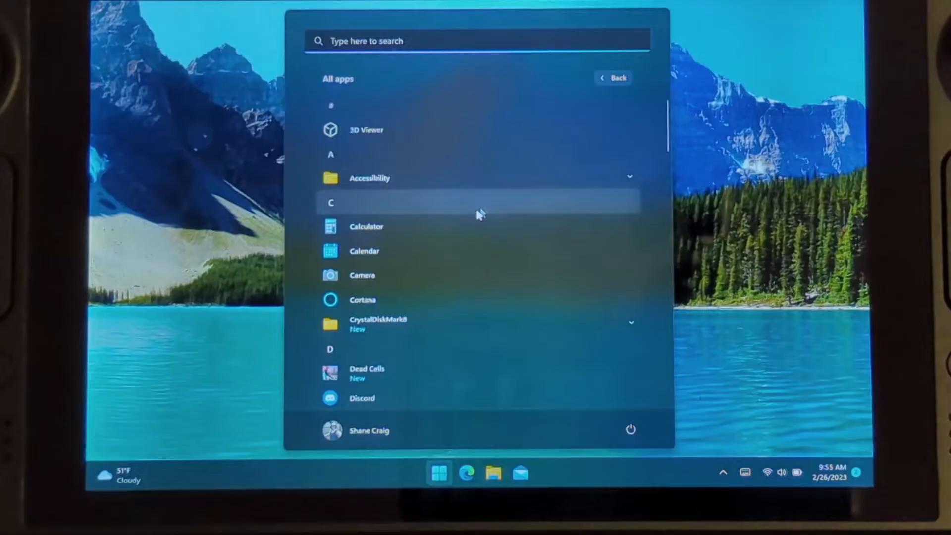
{"action": "scroll", "scroll_direction": "down", "scroll_amount": 3}
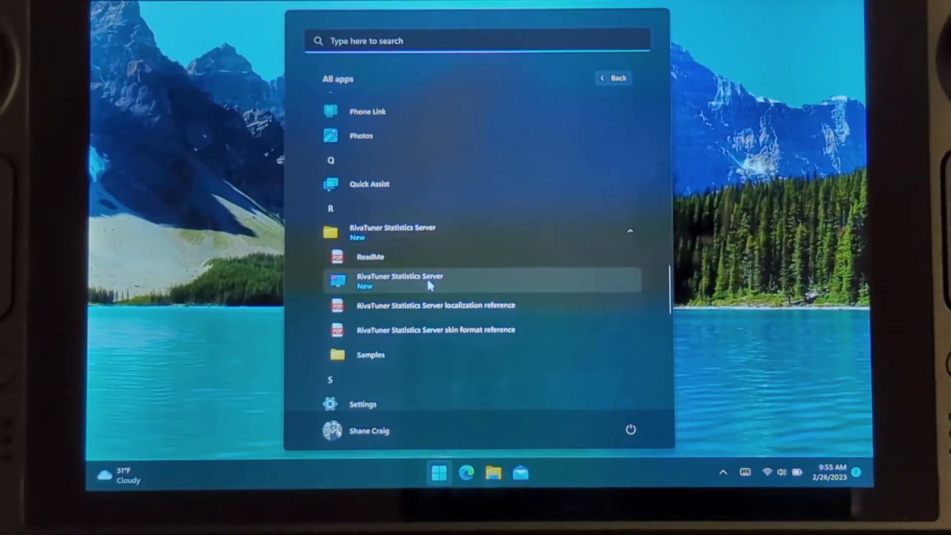
{"action": "left_click", "coordinate": [400, 281]}
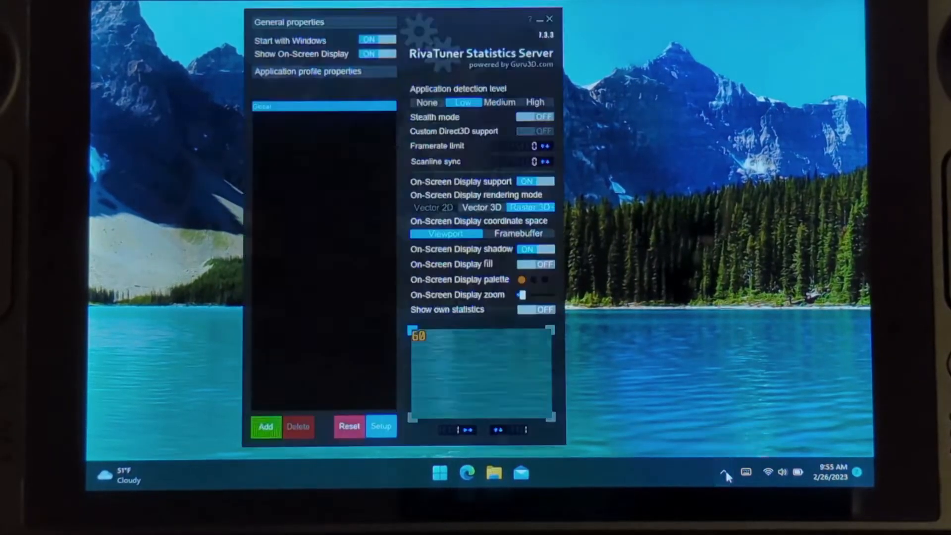
Leave Show On-Screen Display ON, close RTSS and reveal Steam Deck Tools' OSD Mode choices.
{"action": "left_click", "coordinate": [724, 474]}
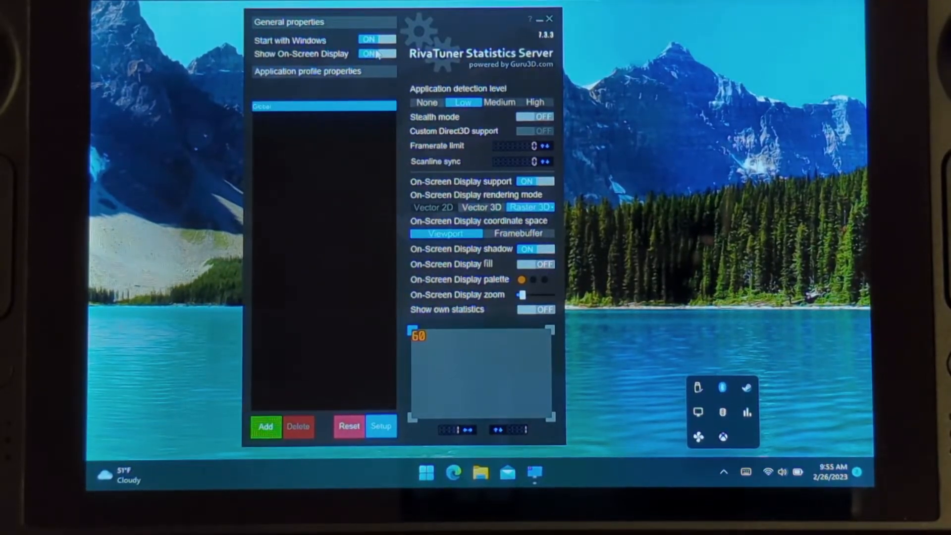
{"action": "left_click", "coordinate": [557, 19]}
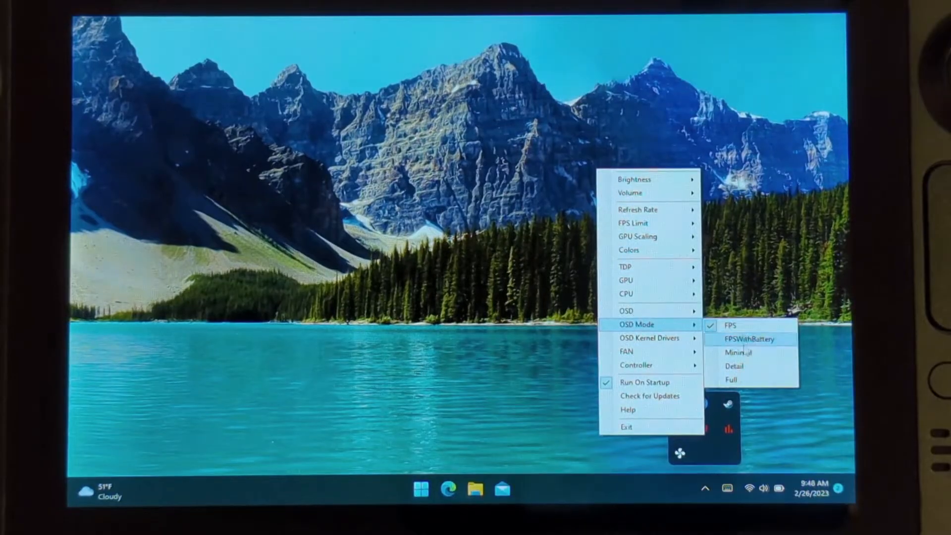
Set OSD Mode to FPSWithBattery and choose a CPU frequency option, raising the anti-cheat warning.
{"action": "left_click", "coordinate": [751, 339]}
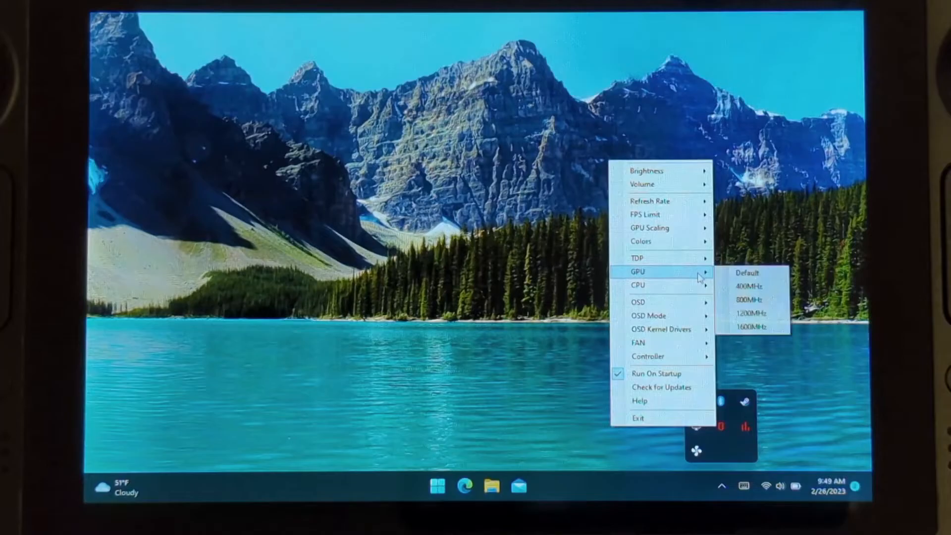
{"action": "mouse_move", "coordinate": [760, 299]}
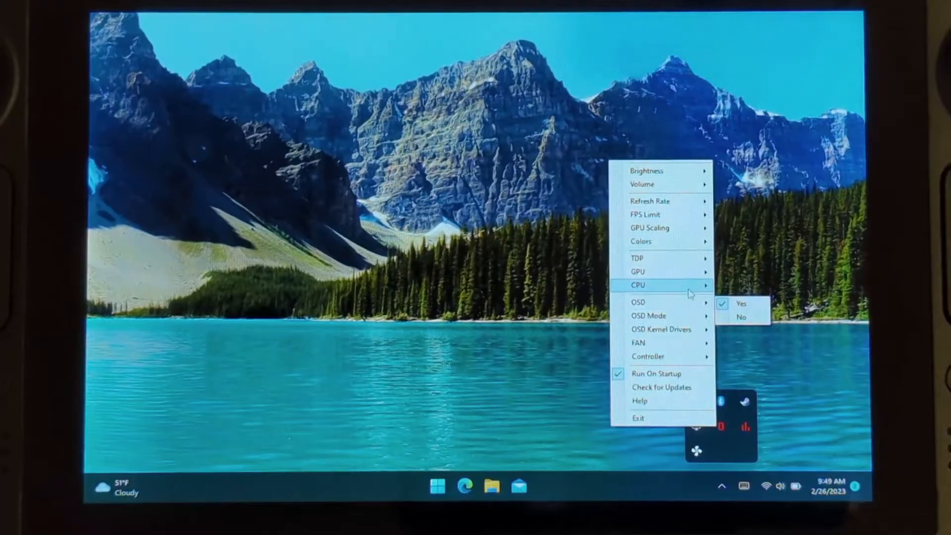
{"action": "left_click", "coordinate": [741, 303]}
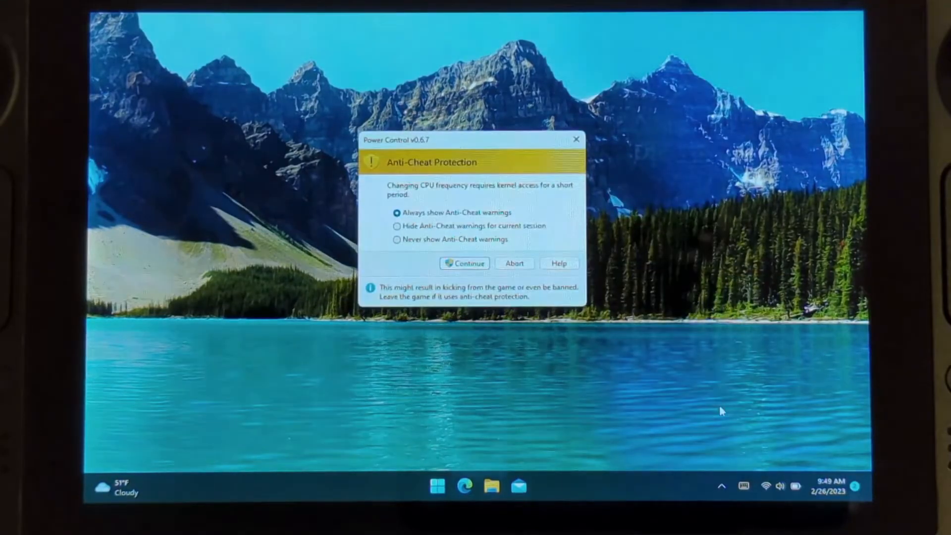
Choose Never show Anti-Cheat warnings and continue to apply the CPU frequency change.
{"action": "left_click", "coordinate": [397, 239]}
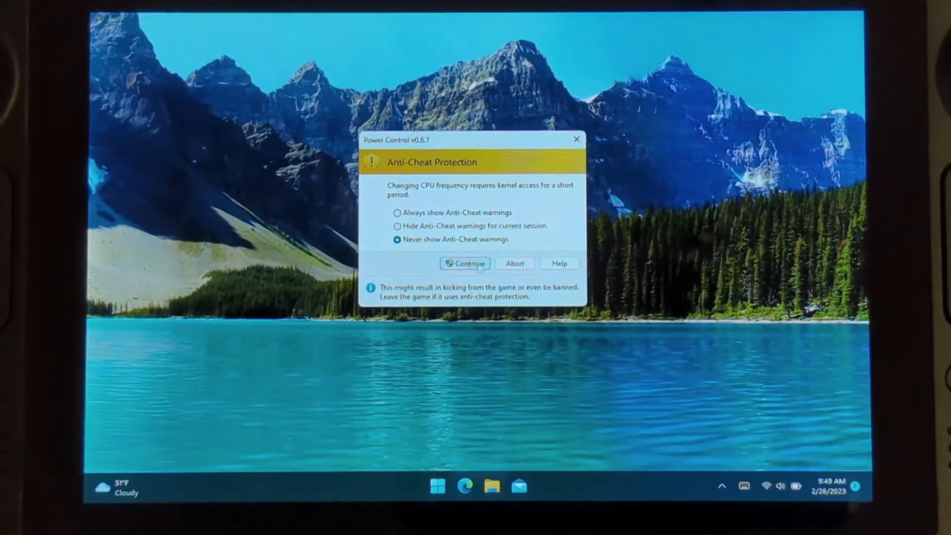
{"action": "left_click", "coordinate": [465, 263]}
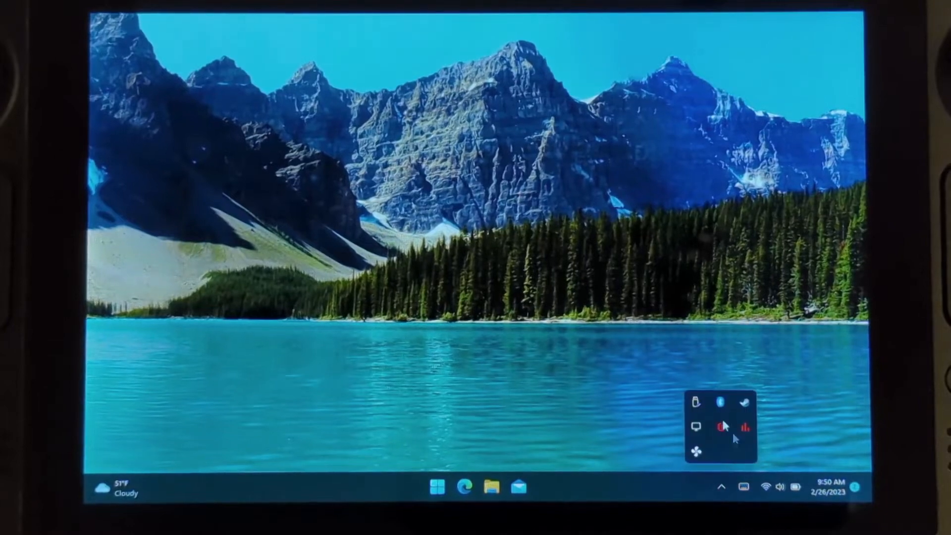
{"action": "mouse_move", "coordinate": [744, 416]}
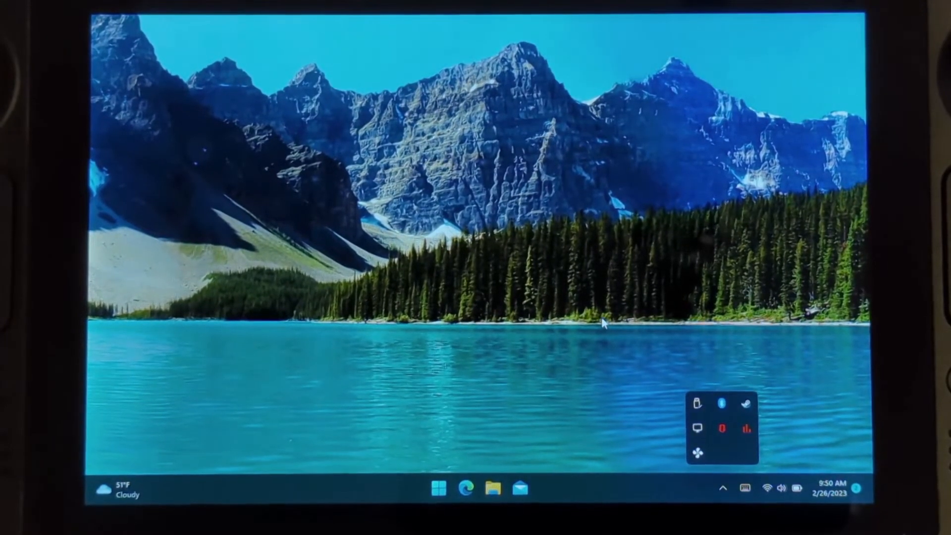
Launch the Xbox app from the Start menu's pinned Games group.
{"action": "left_click", "coordinate": [438, 488]}
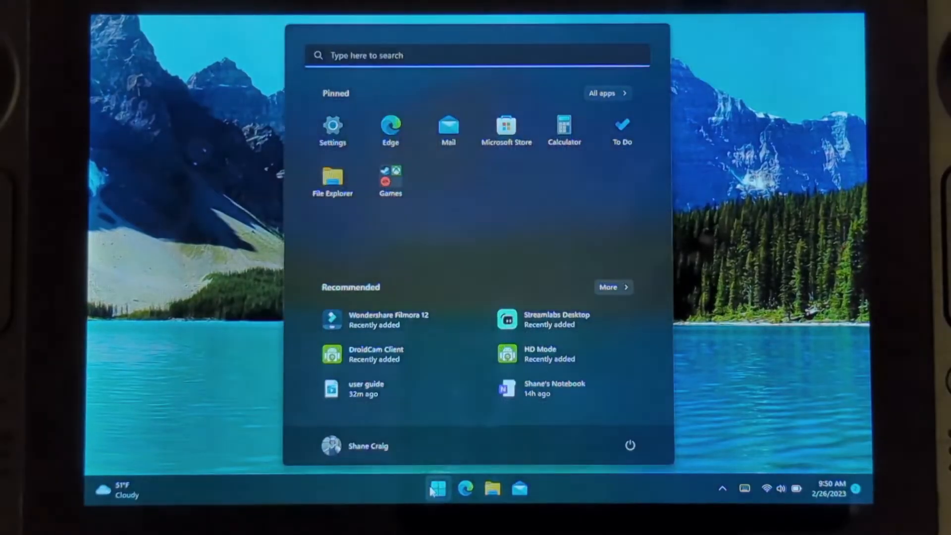
{"action": "left_click", "coordinate": [390, 176]}
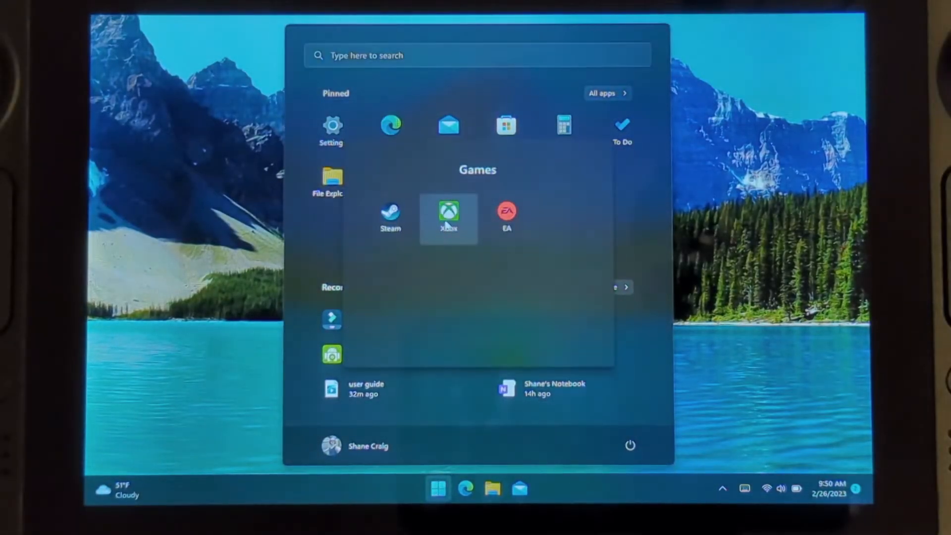
{"action": "left_click", "coordinate": [448, 212]}
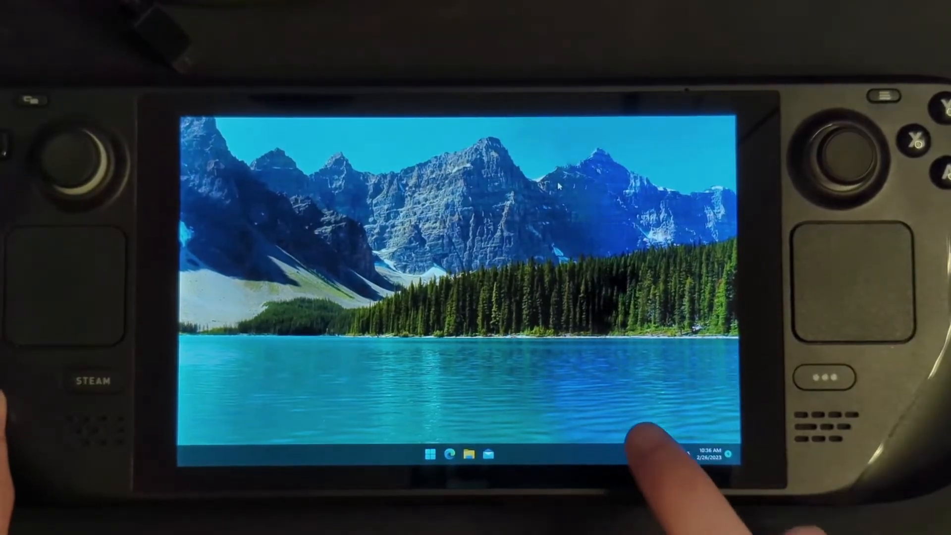
After exiting the game, expand the hidden tray icons on the desktop.
{"action": "left_click", "coordinate": [661, 461]}
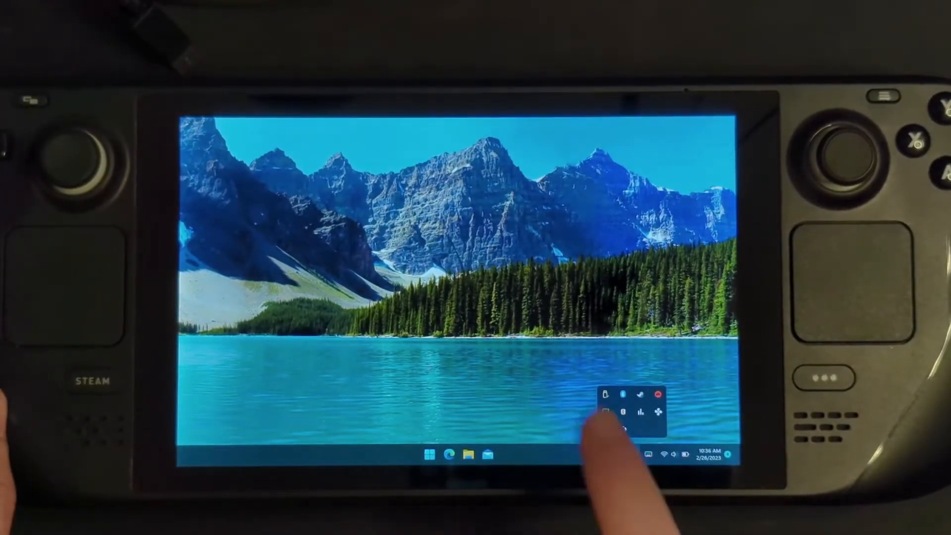